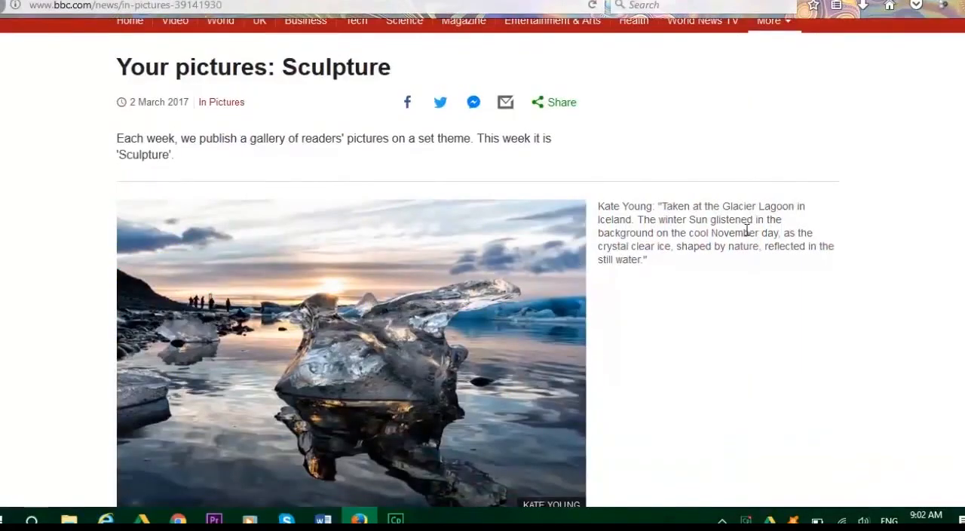
Scroll the BBC Sculpture page to the glacier ice photo, then switch back to Word
scroll("down", 3)
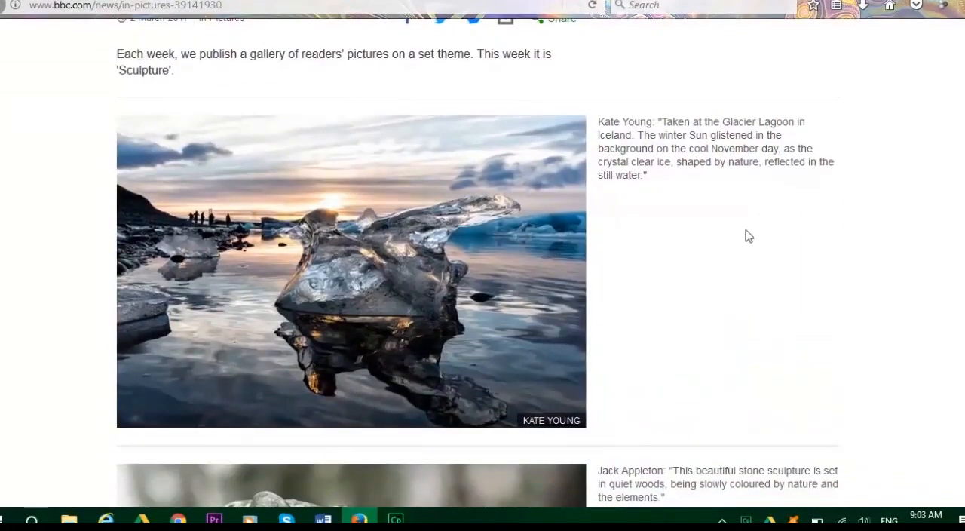
left_click(323, 518)
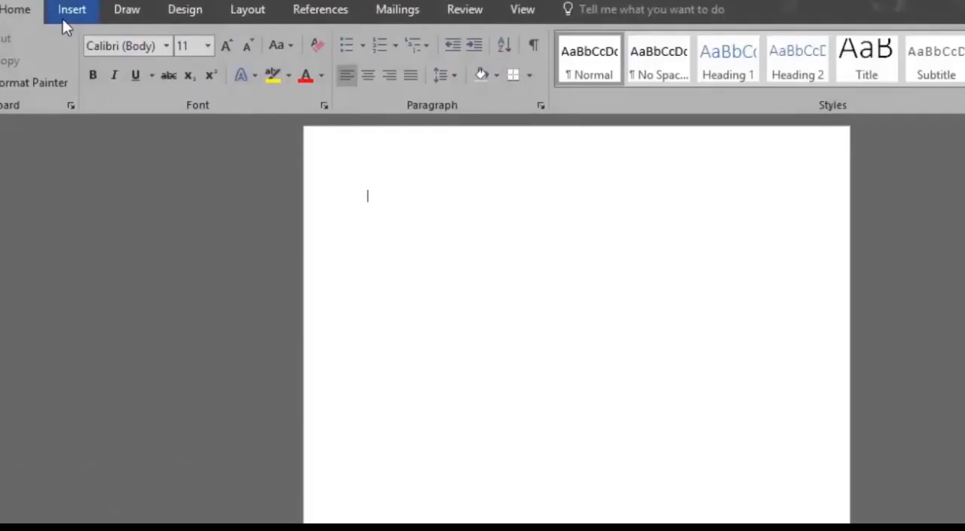
Show Word's Available Windows list for screenshot insertion from the Insert ribbon
left_click(72, 9)
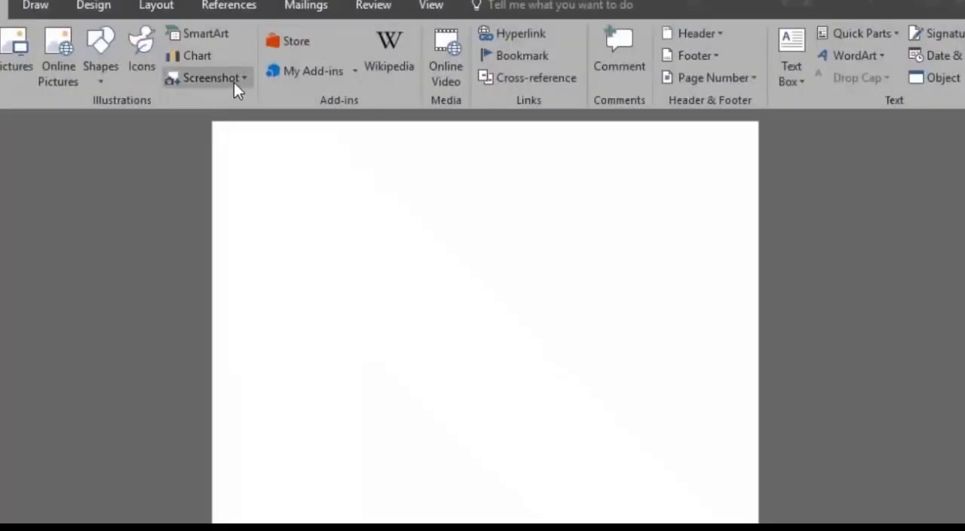
left_click(211, 78)
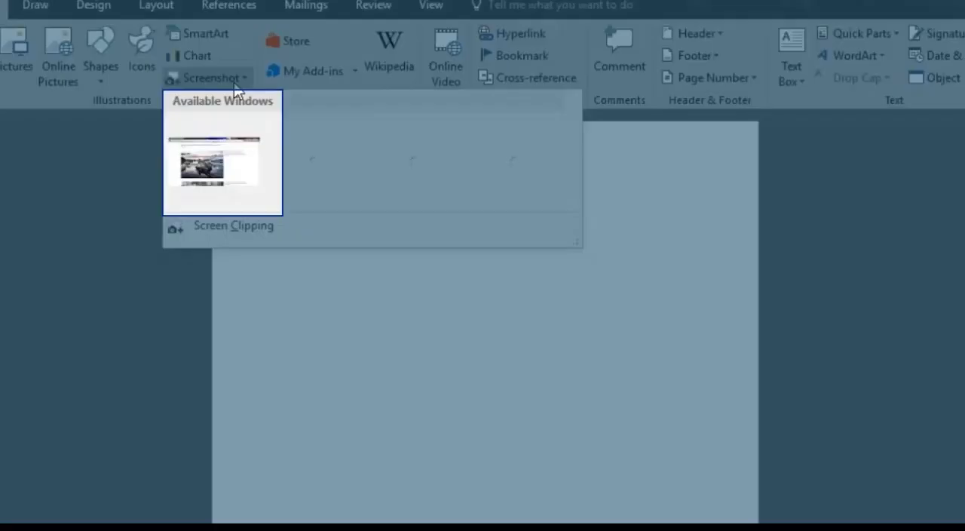
mouse_move(242, 179)
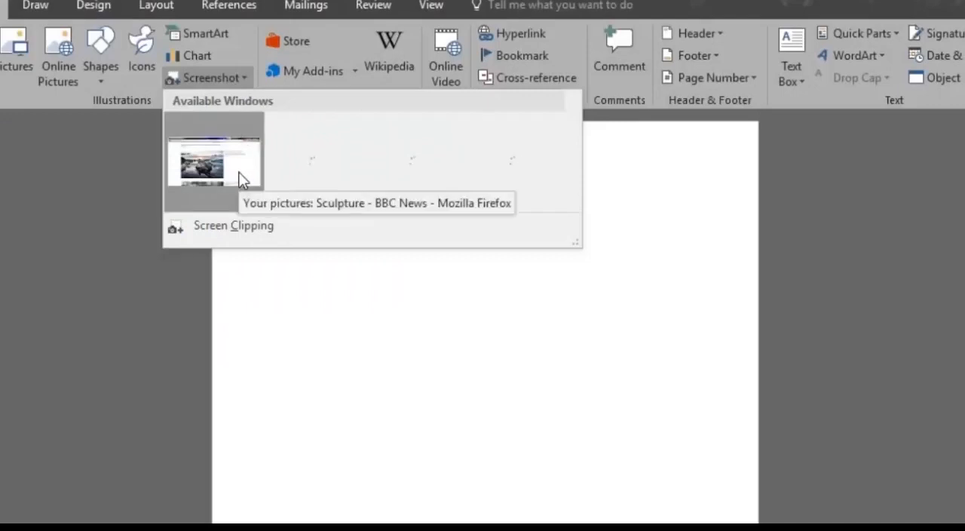
Insert the Firefox BBC Sculpture window as a picture with a reflected picture style
left_click(214, 159)
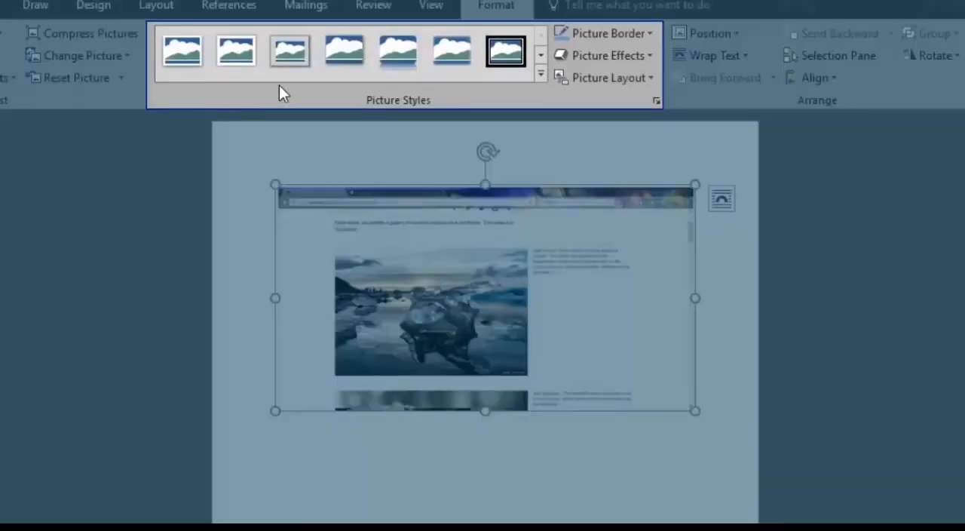
left_click(344, 51)
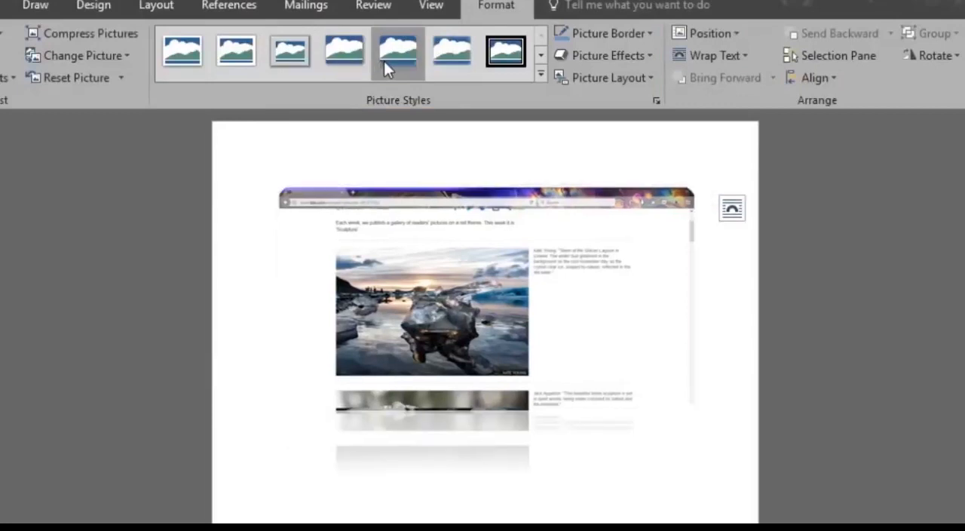
left_click(486, 301)
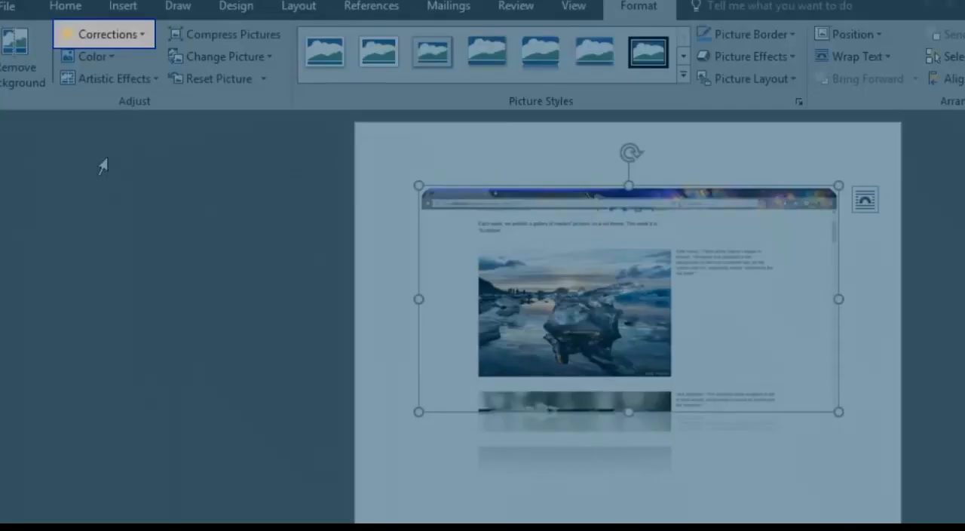
left_click(105, 33)
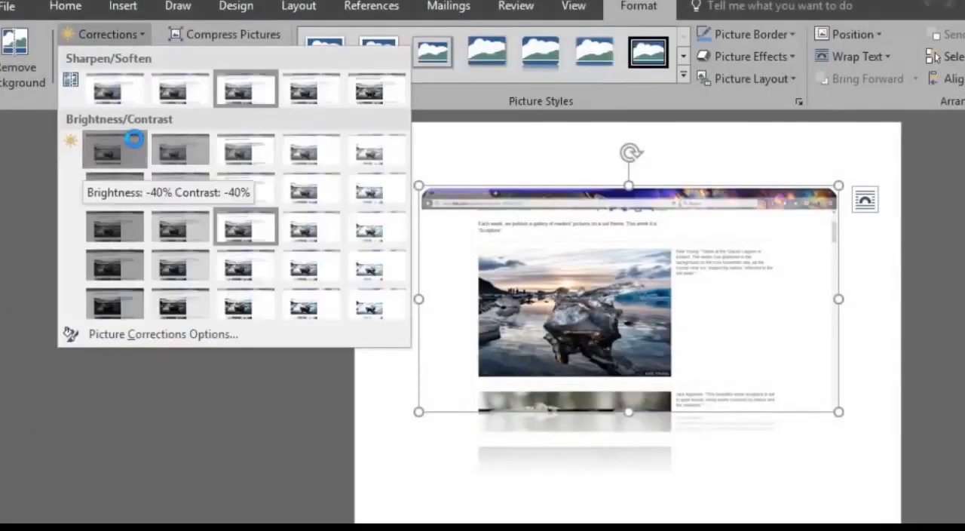
mouse_move(179, 228)
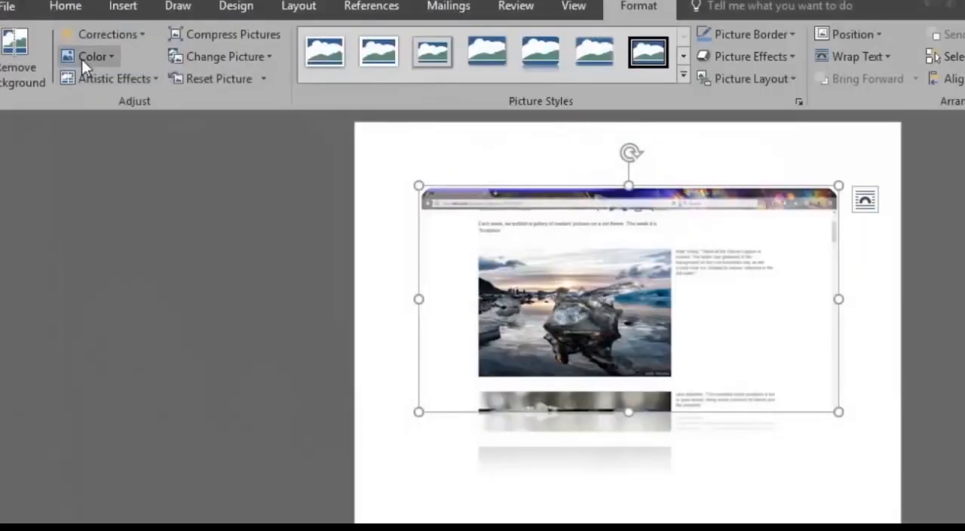
left_click(91, 56)
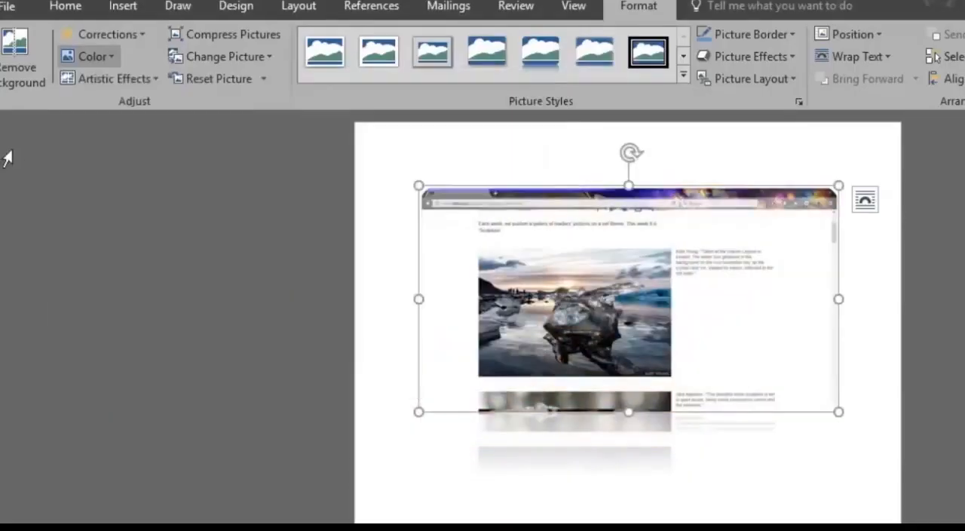
left_click(115, 78)
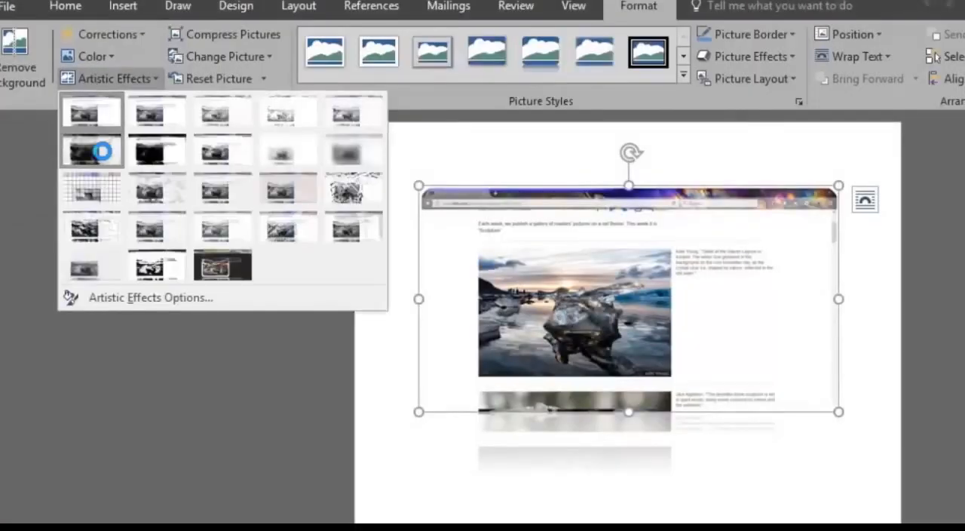
mouse_move(90, 188)
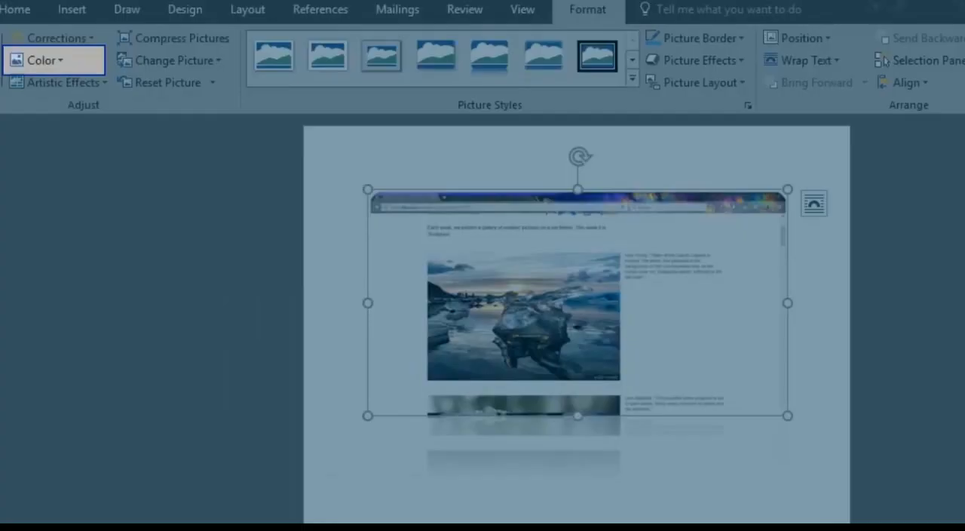
Scroll the BBC Sculpture page in Firefox to the tree silhouette photo and return to Word
left_click(37, 60)
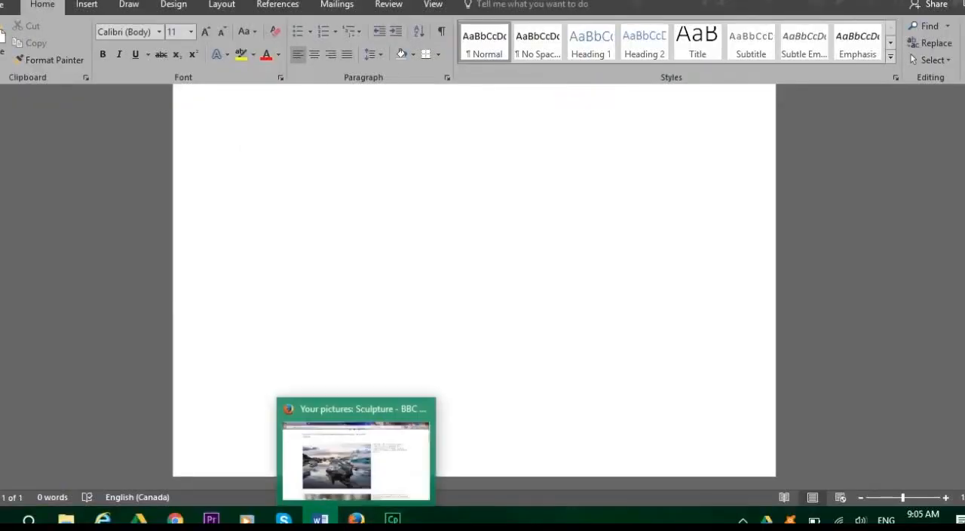
left_click(356, 450)
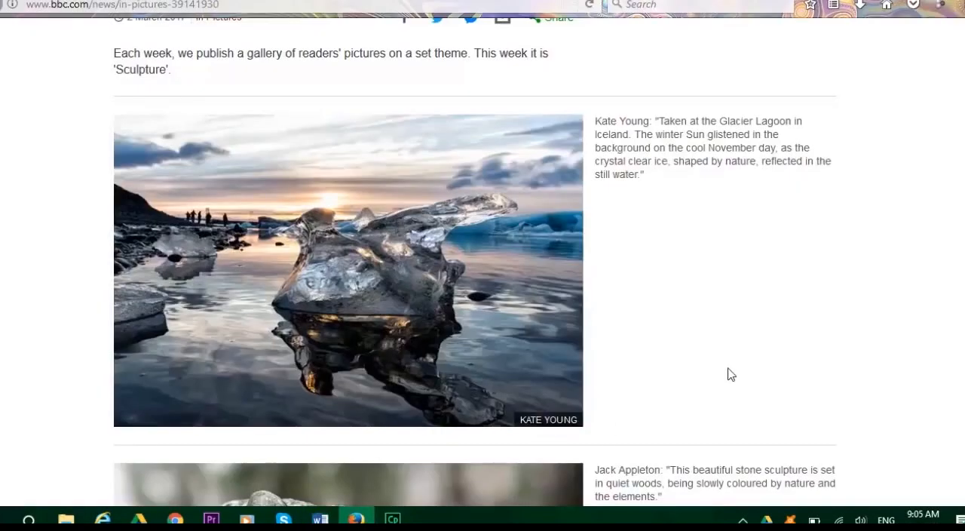
scroll("down", 3)
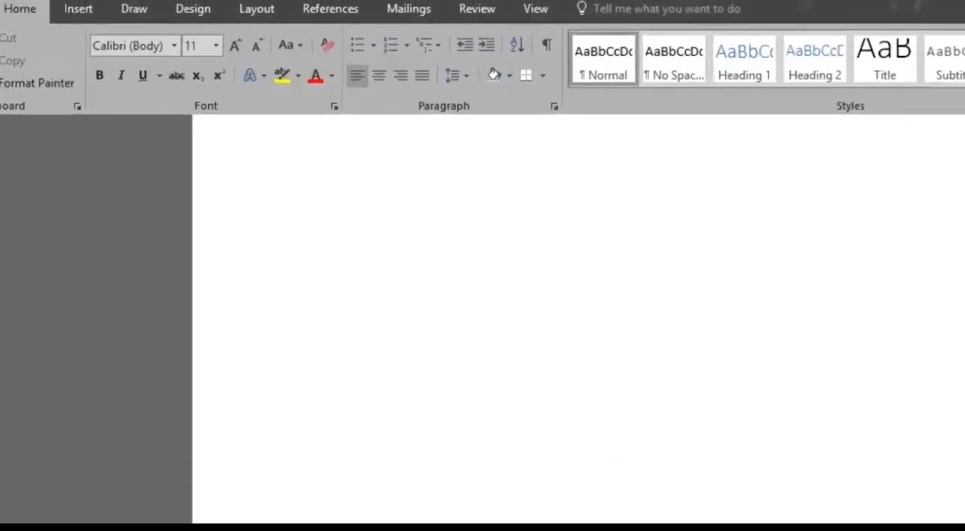
left_click(79, 9)
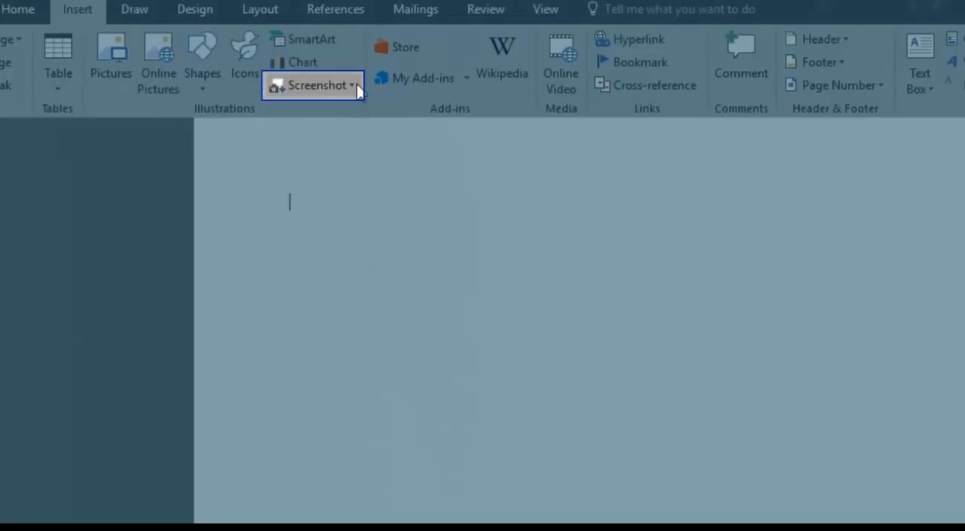
Screen-clip the tree silhouette photo and its caption into the document
left_click(315, 84)
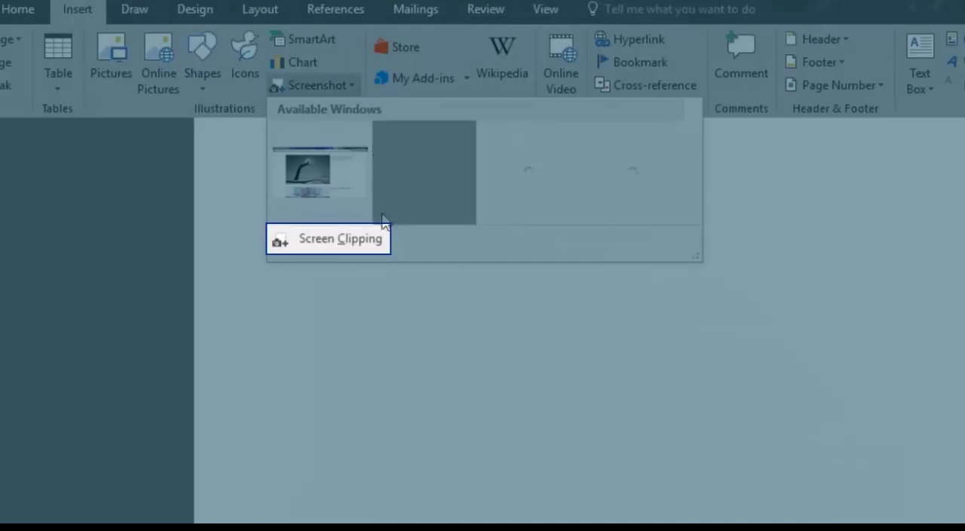
left_click(340, 238)
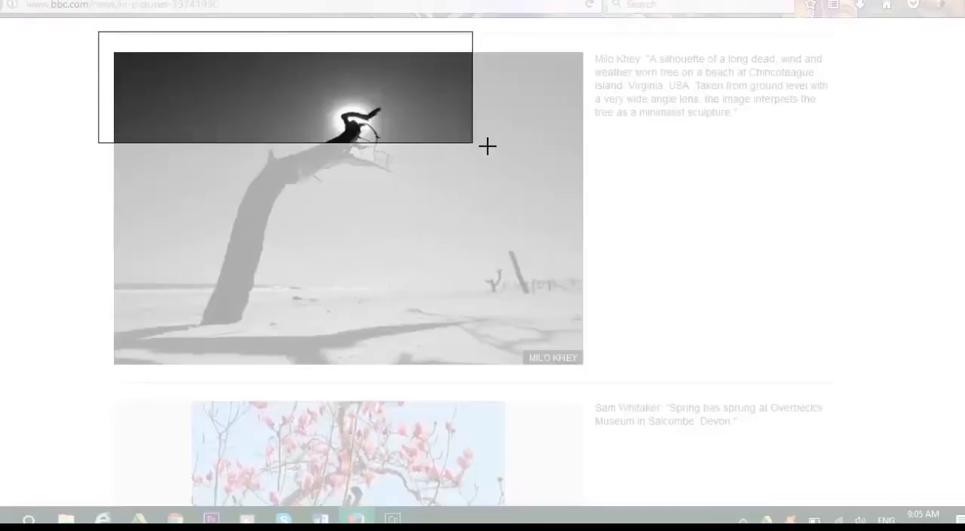
left_click_drag(472, 140, 847, 377)
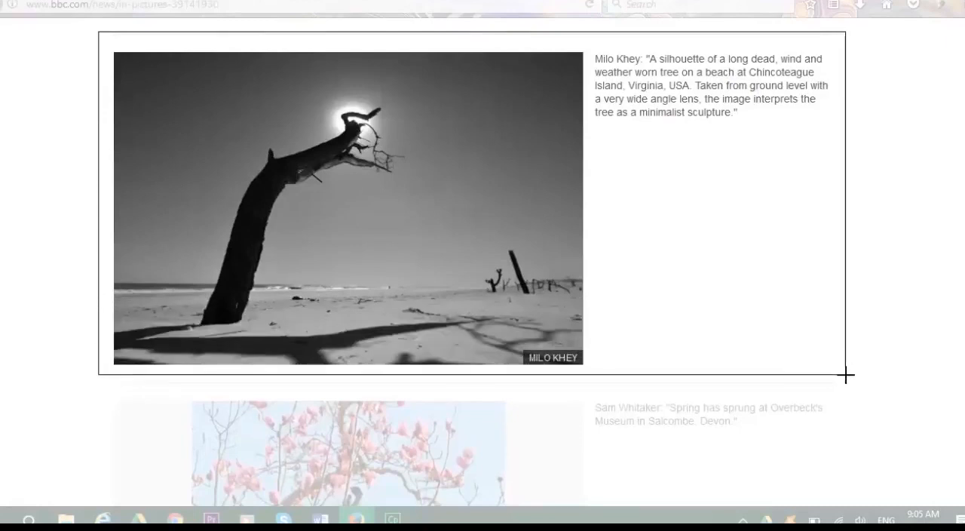